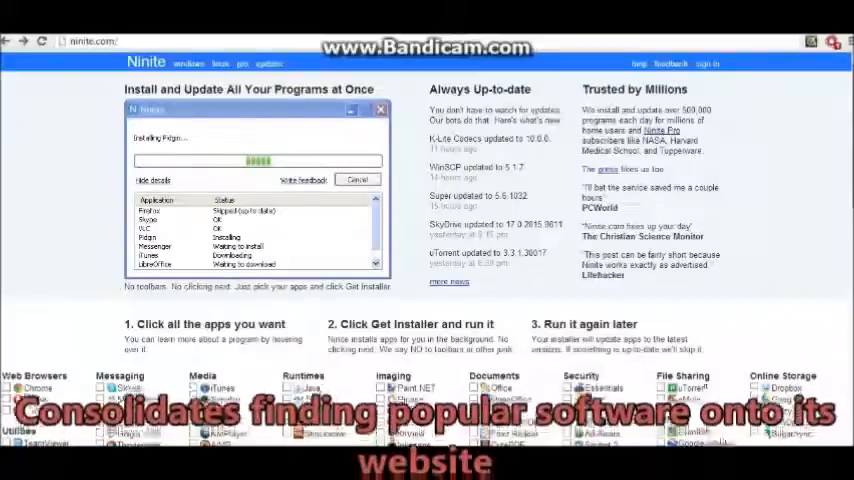
Step: Scroll down the Ninite homepage to the categorized 'Click all the apps you want' list
scroll(down, 3)
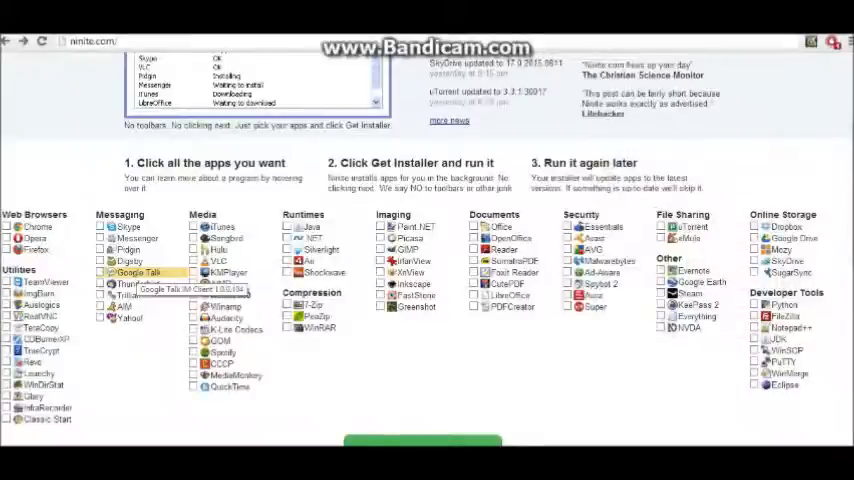
mouse_move(130, 318)
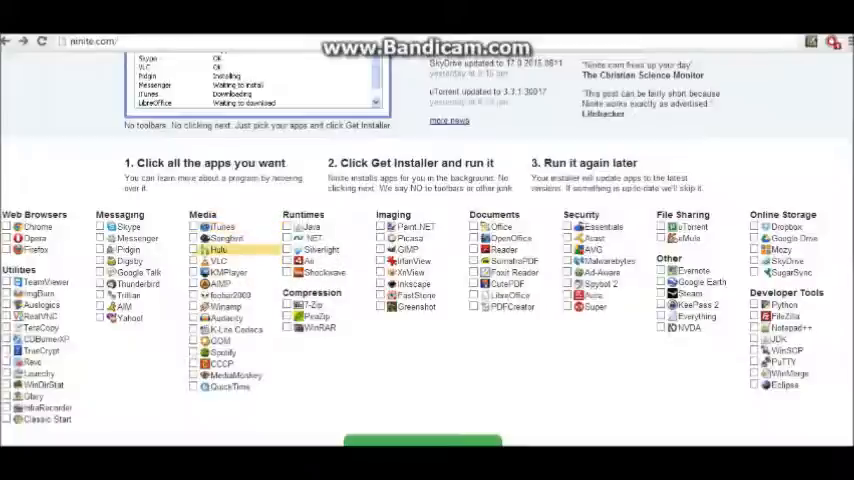
mouse_move(218, 272)
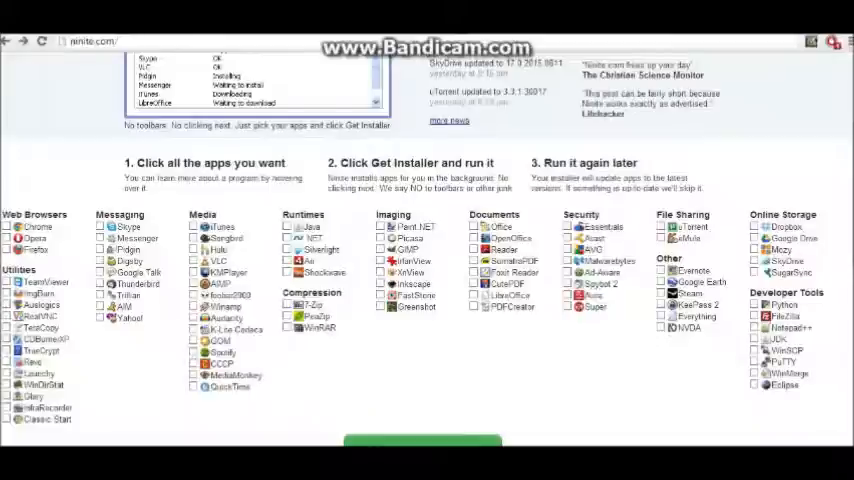
mouse_move(784, 249)
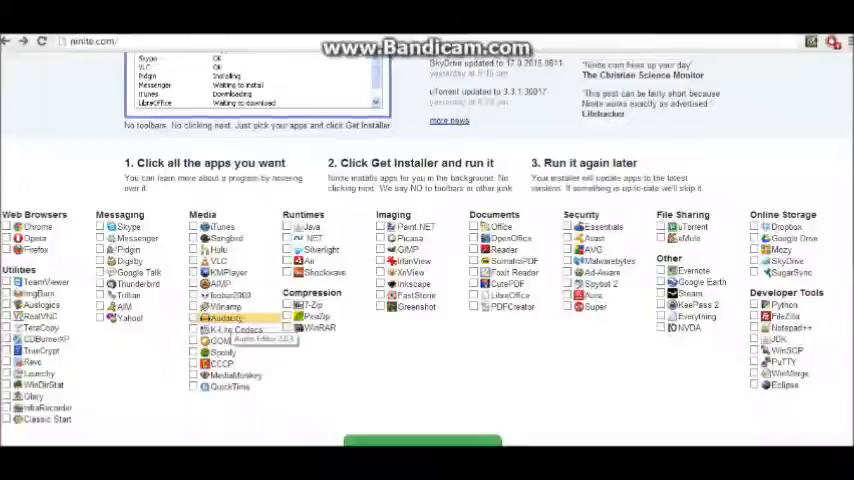
Step: Tick the Audacity checkbox in the Media column
click(200, 317)
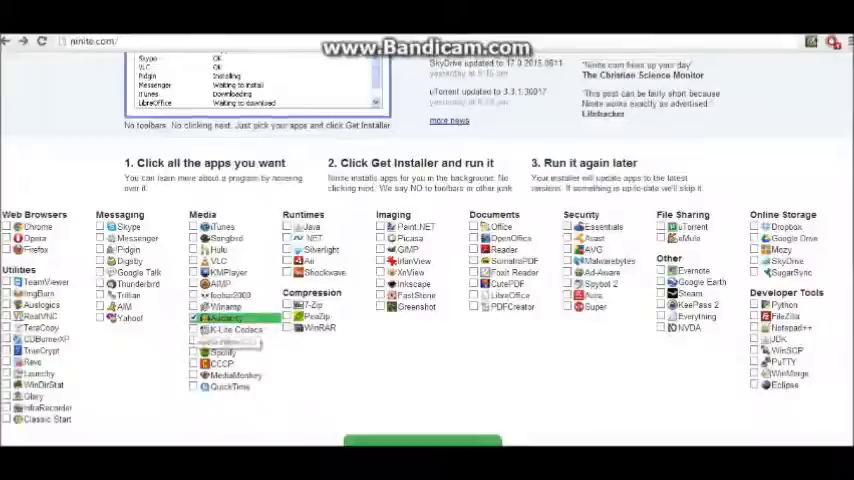